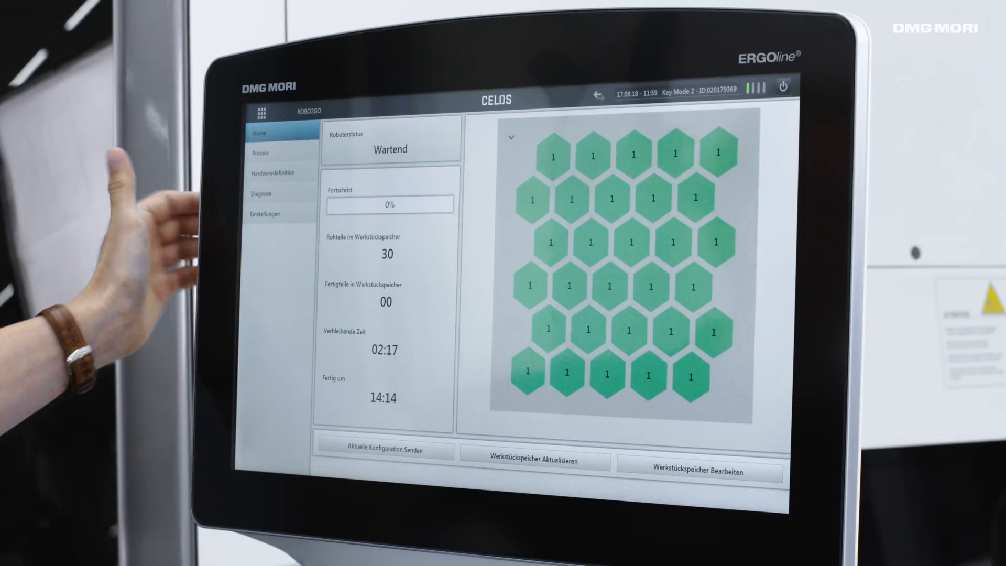
Open Hardwaredefinition to view the Hexagon 130 pallet, grippers and BETA800TC machine configuration.
{"action": "left_click", "coordinate": [278, 173]}
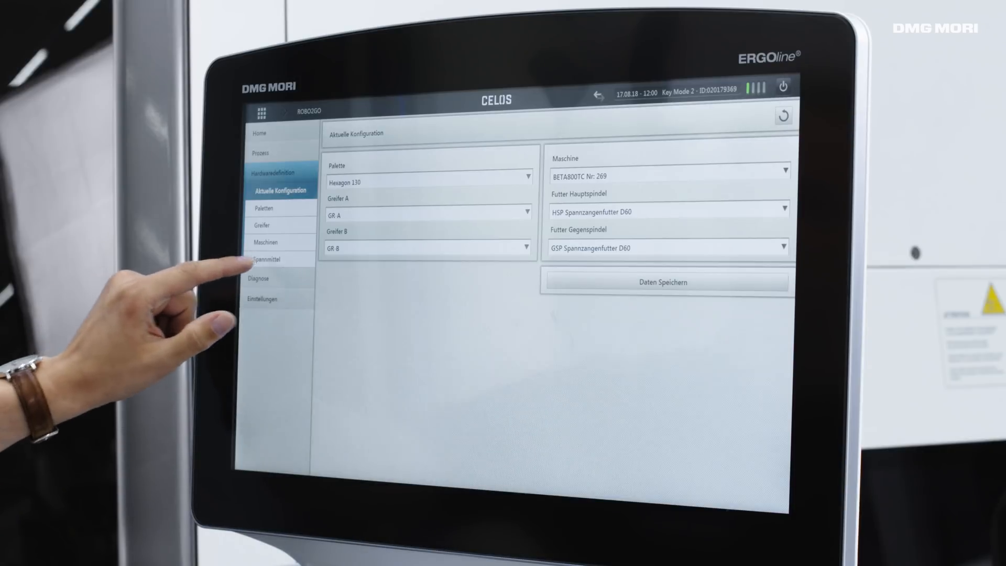
Add clamping device 'test1' as a Spannzangenfutter with Futterlänge 130 and save it.
{"action": "left_click", "coordinate": [269, 259]}
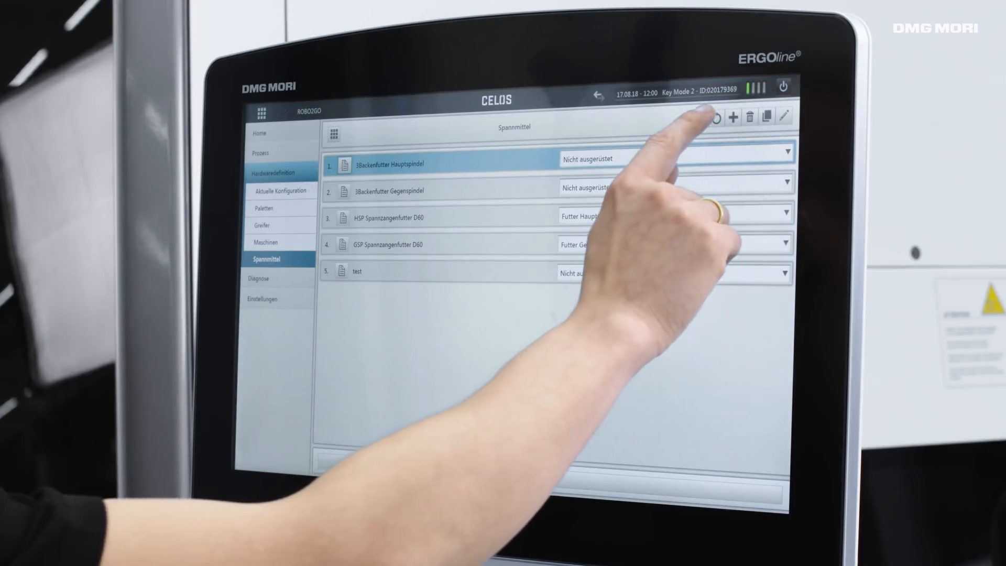
{"action": "left_click", "coordinate": [733, 117]}
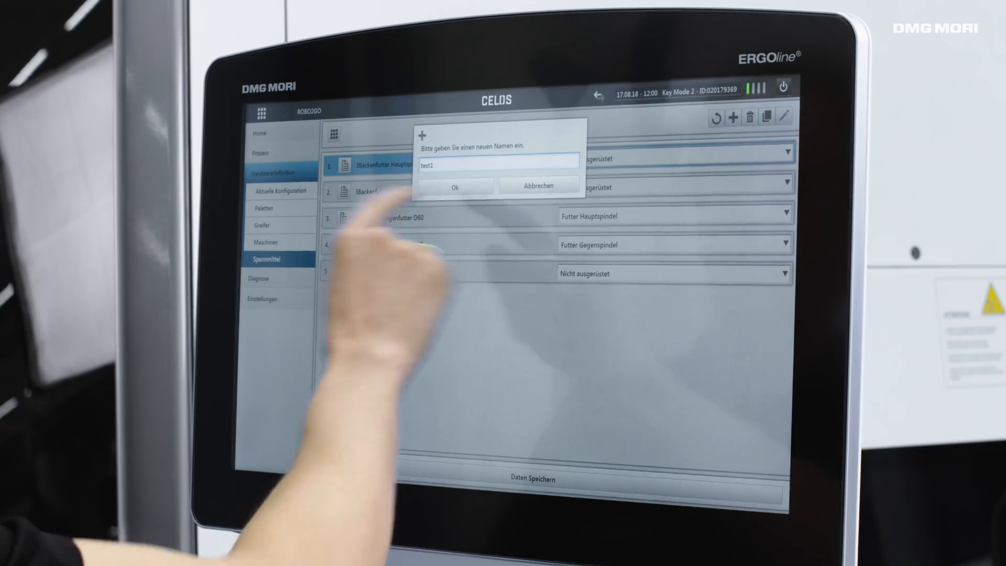
{"action": "left_click", "coordinate": [455, 187]}
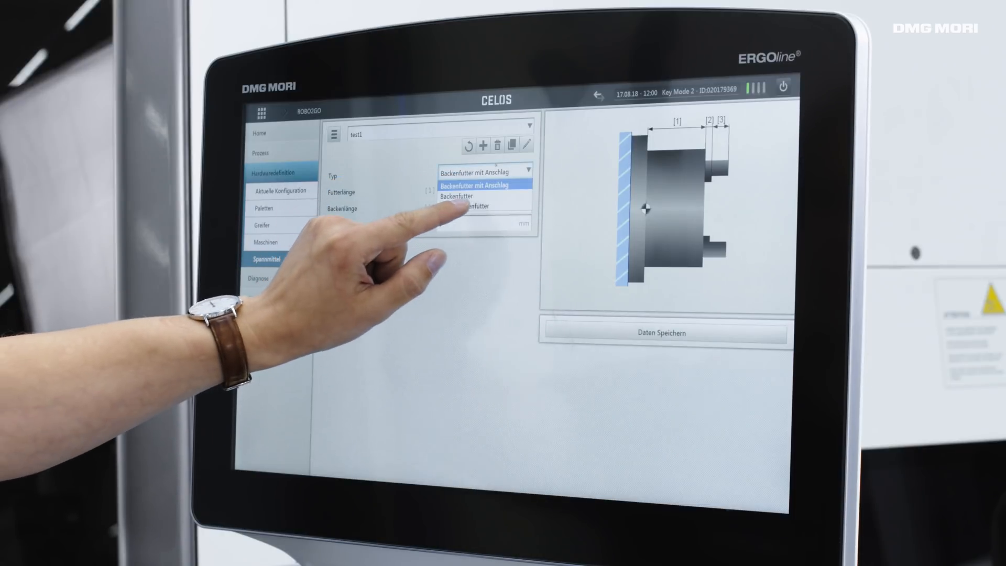
{"action": "left_click", "coordinate": [475, 206]}
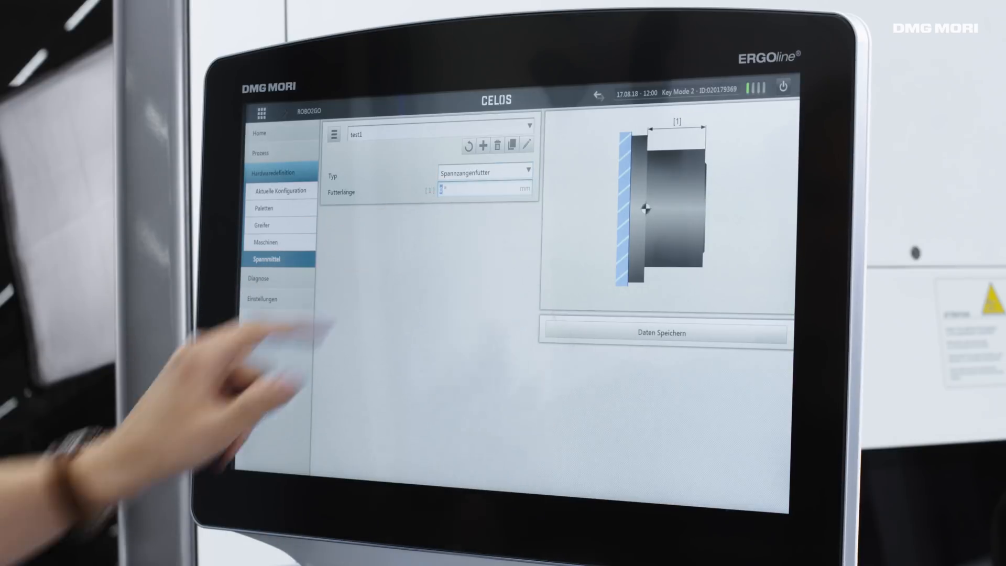
{"action": "type", "text": "130"}
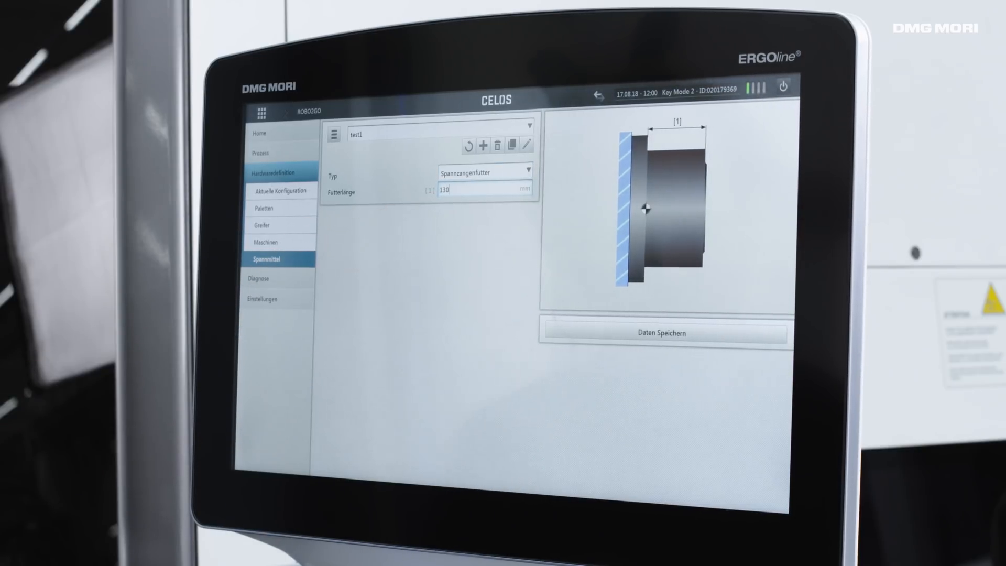
{"action": "left_click", "coordinate": [278, 191]}
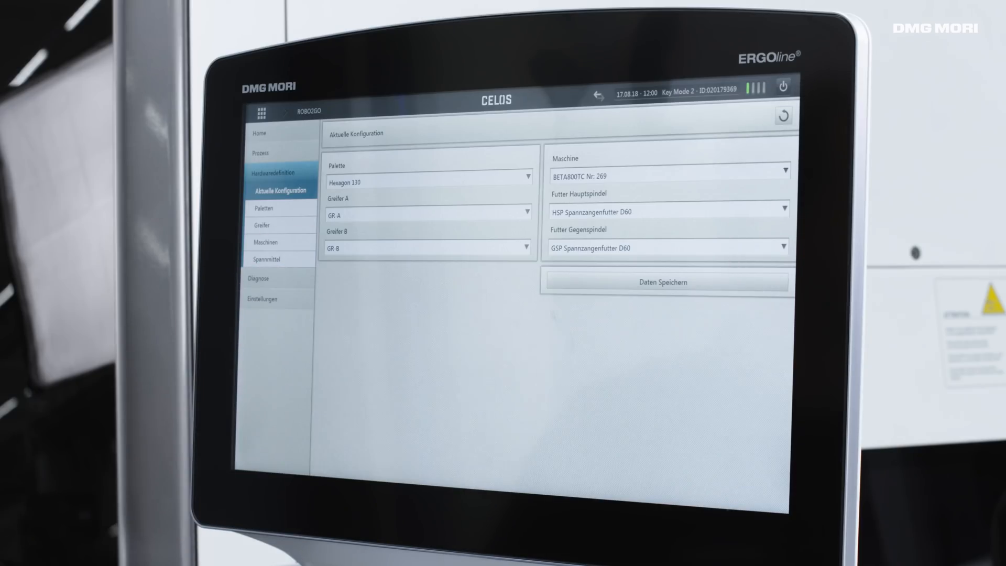
Open Prozess > Werkstücke to list the seven stored workpieces, including Alu D100.
{"action": "left_click", "coordinate": [260, 153]}
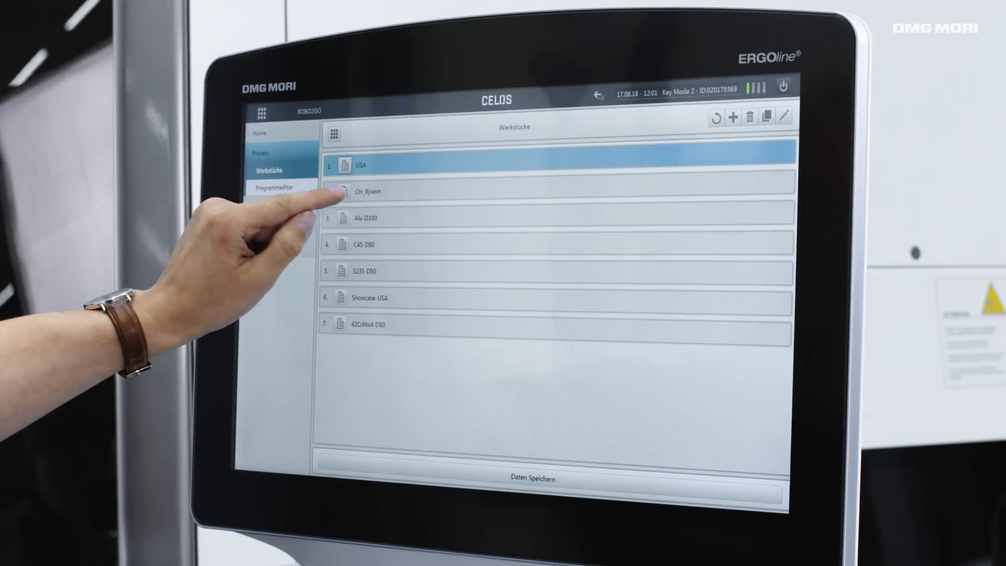
Review OH_Bjoern's Rohteil and Fertigteil dimensions, then list all programs in Programmeditor.
{"action": "left_click", "coordinate": [365, 192]}
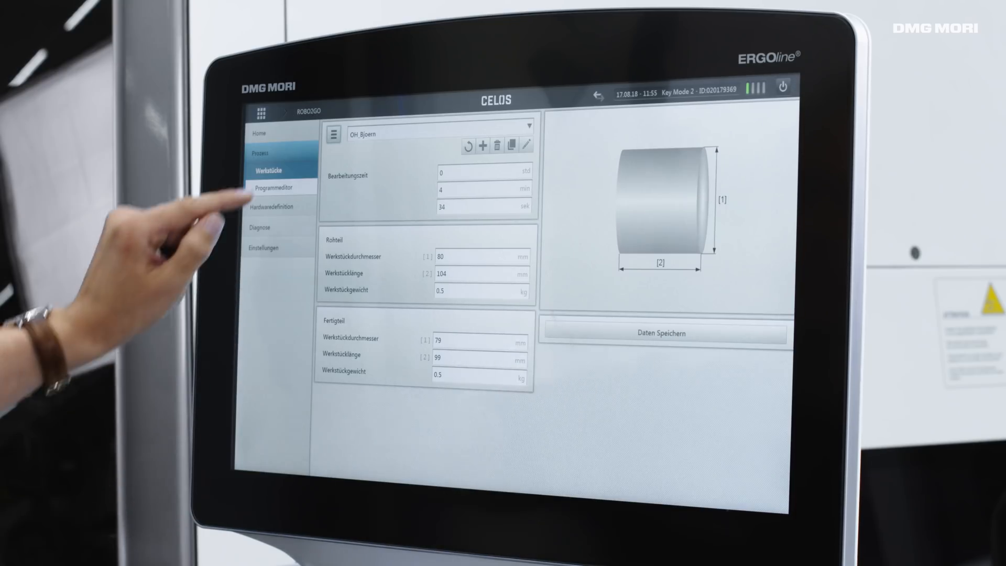
{"action": "left_click", "coordinate": [275, 188]}
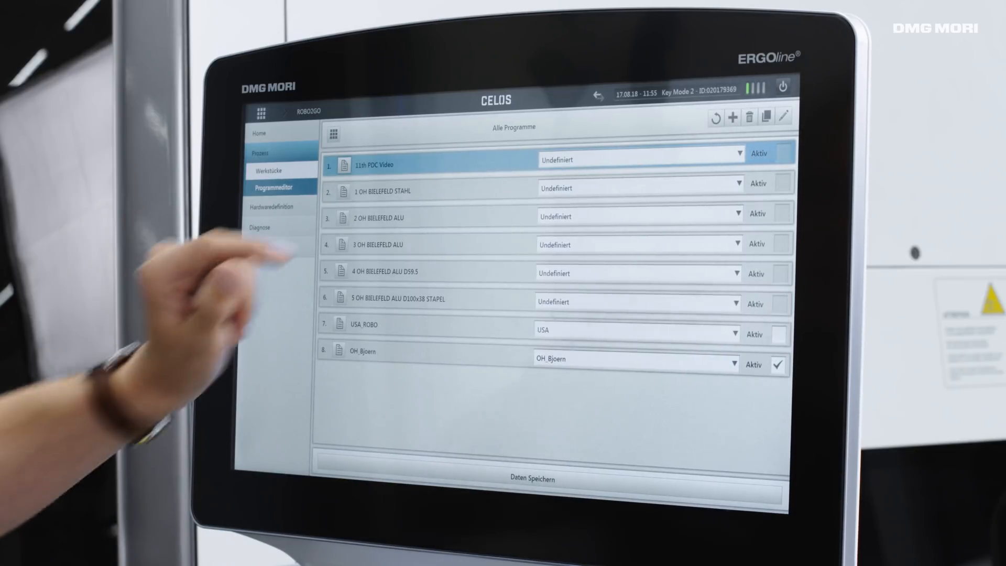
Create an empty robot program named 'test' and expand the Maschine step category.
{"action": "left_click", "coordinate": [731, 116]}
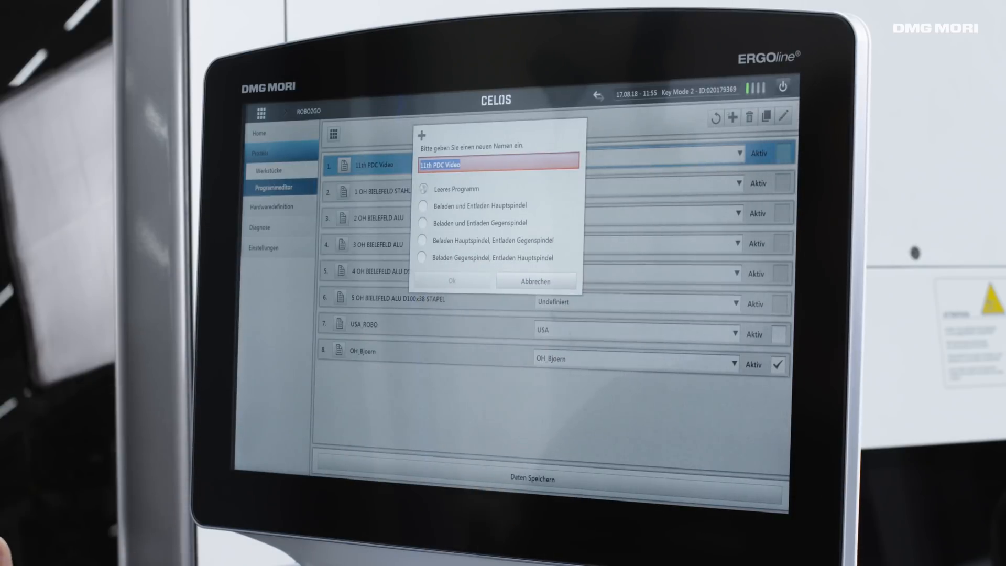
{"action": "left_click", "coordinate": [452, 281]}
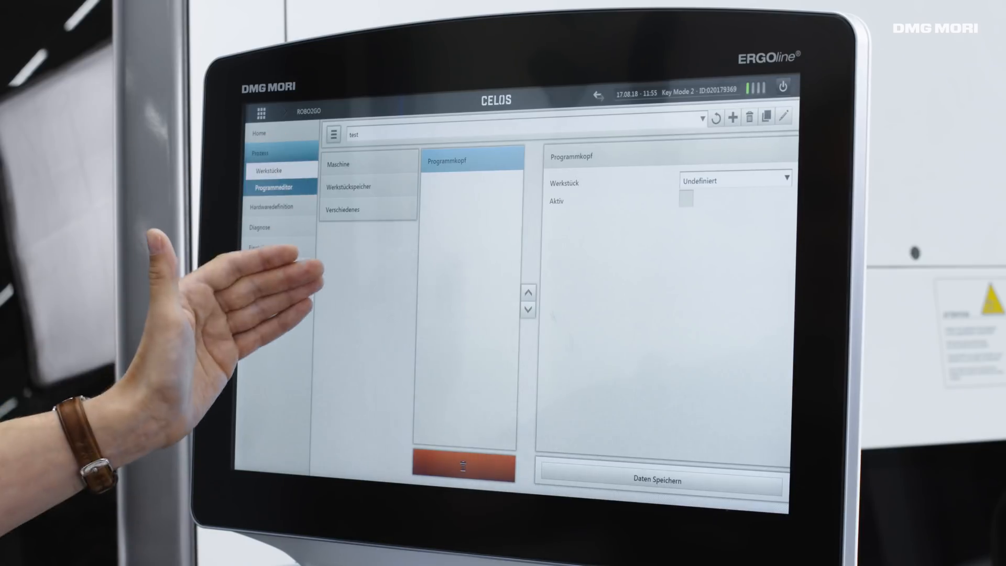
{"action": "left_click", "coordinate": [350, 187]}
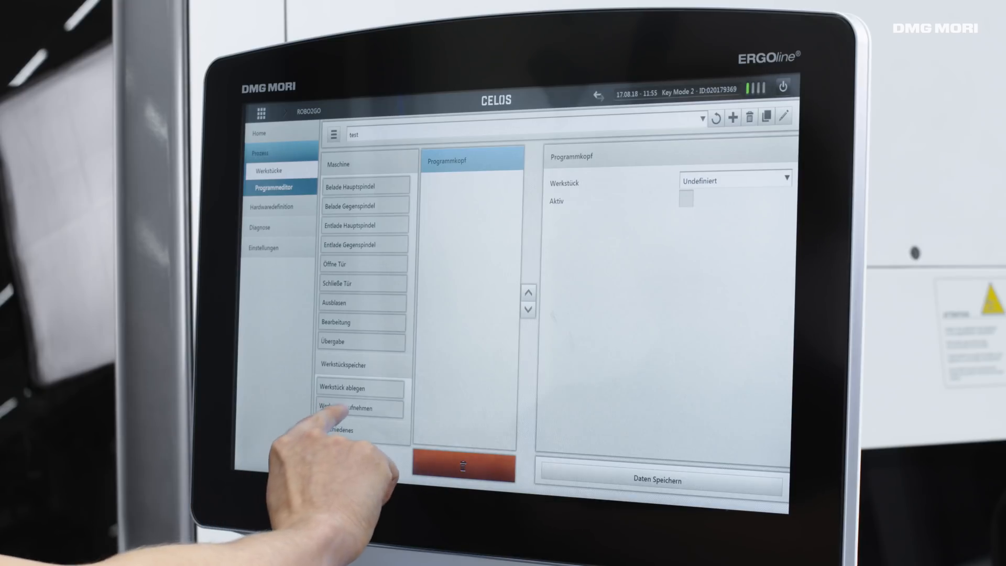
Add pick-up, open-door, unload-counter-spindle and put-down steps, then review pick-up gripper settings.
{"action": "left_click", "coordinate": [360, 409]}
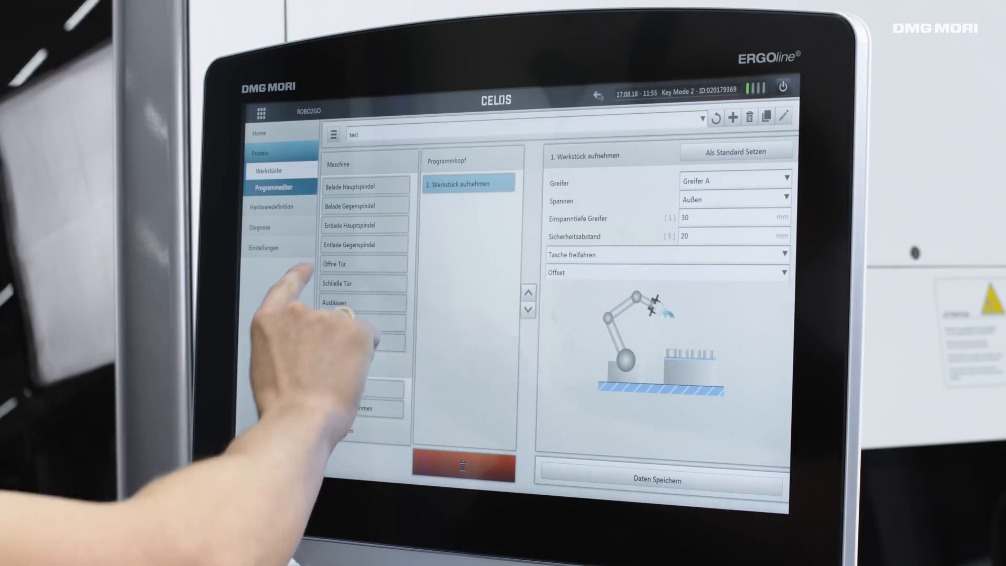
{"action": "left_click", "coordinate": [334, 264]}
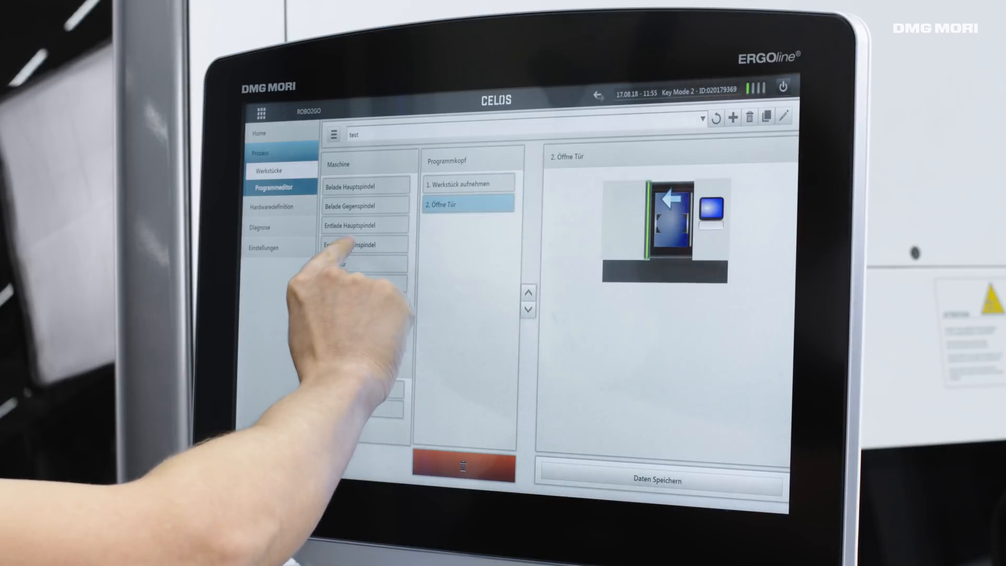
{"action": "left_click", "coordinate": [353, 245]}
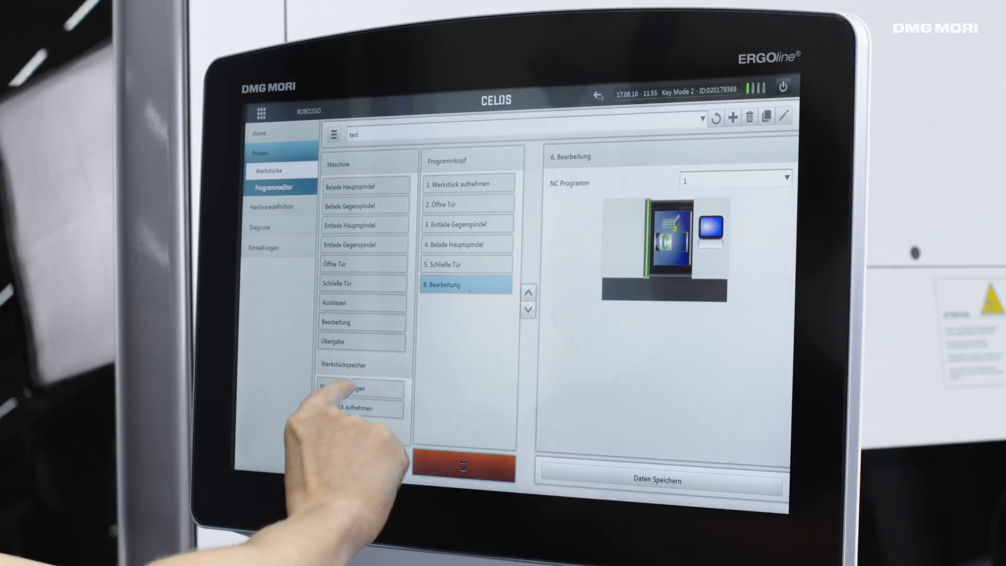
{"action": "left_click", "coordinate": [361, 388]}
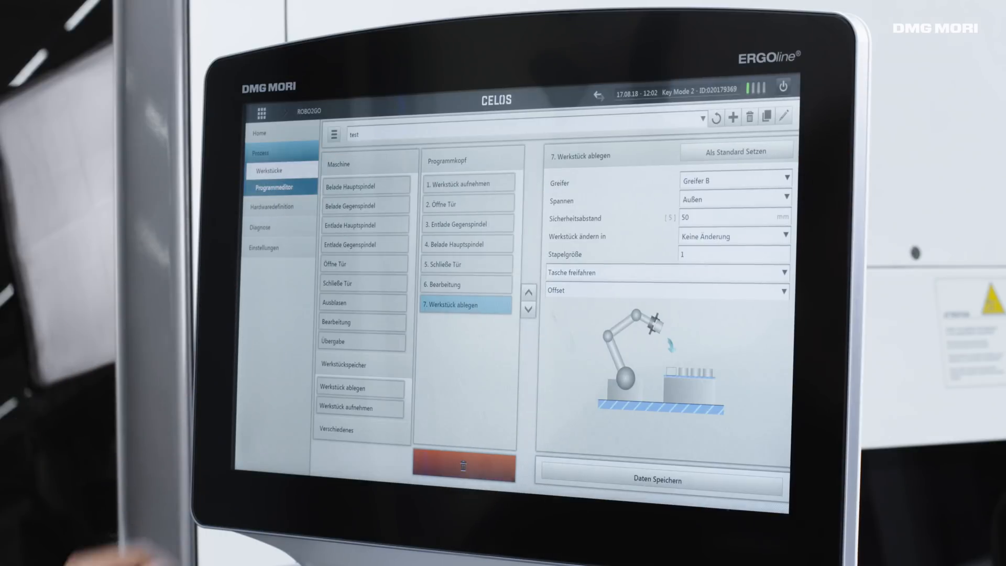
{"action": "left_click", "coordinate": [465, 184]}
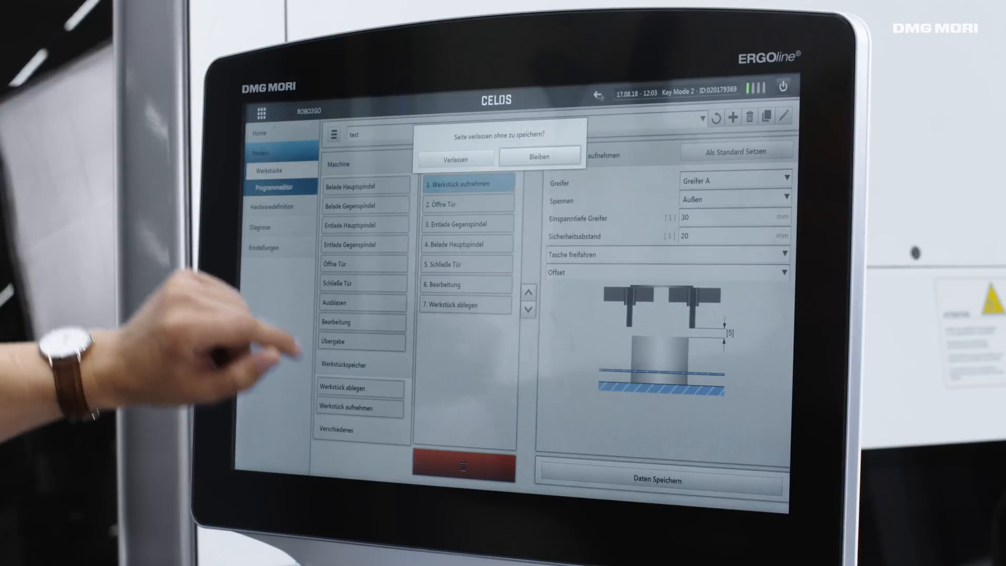
Confirm Verlassen to discard unsaved edits and return to the Robo2Go home screen.
{"action": "left_click", "coordinate": [456, 158]}
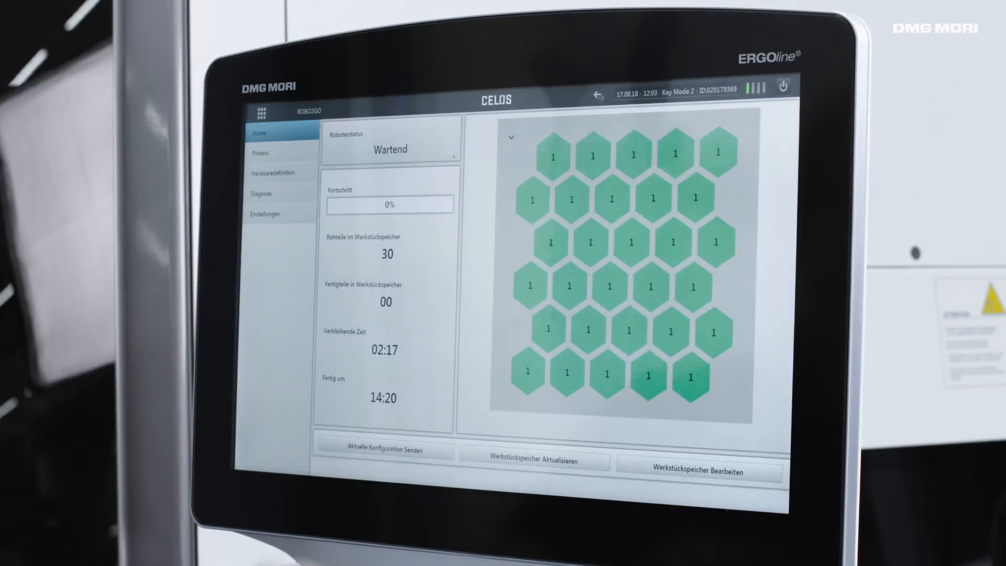